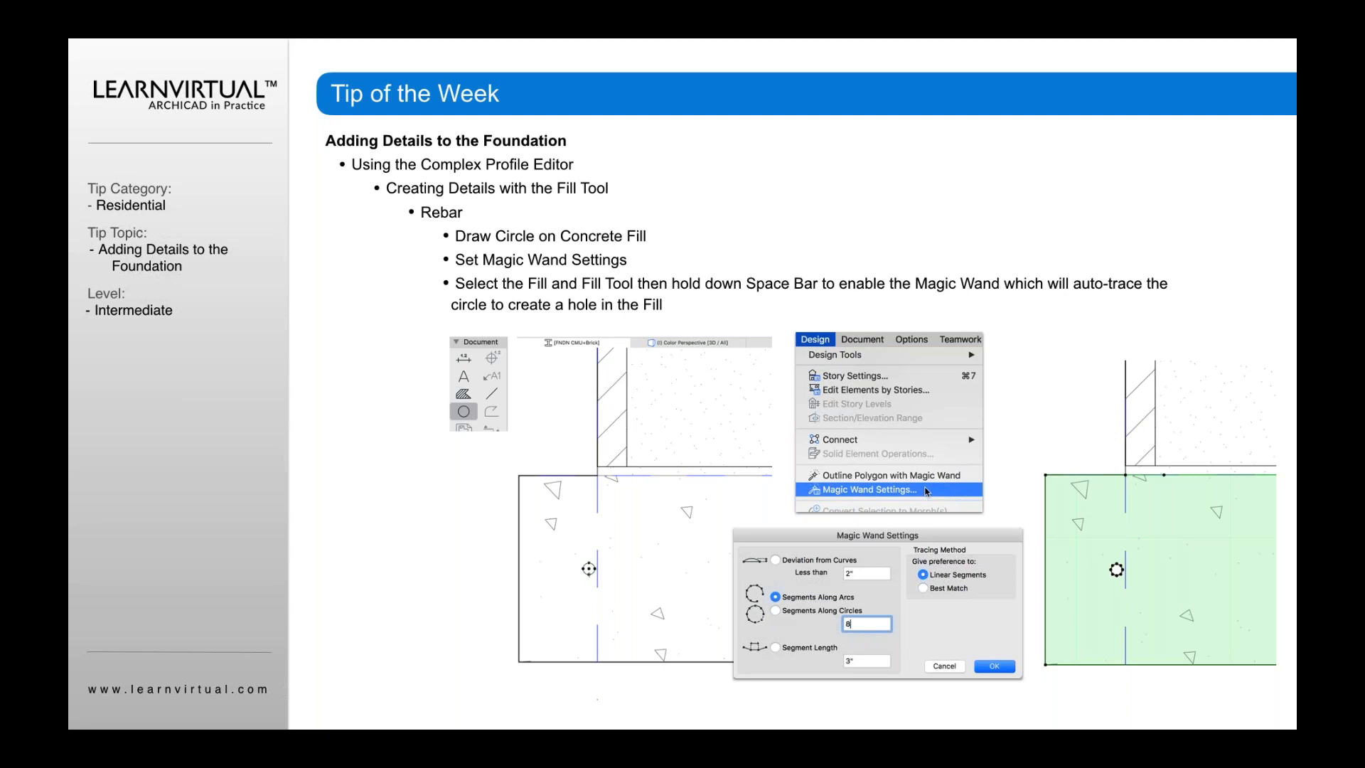
mouse_move(853, 290)
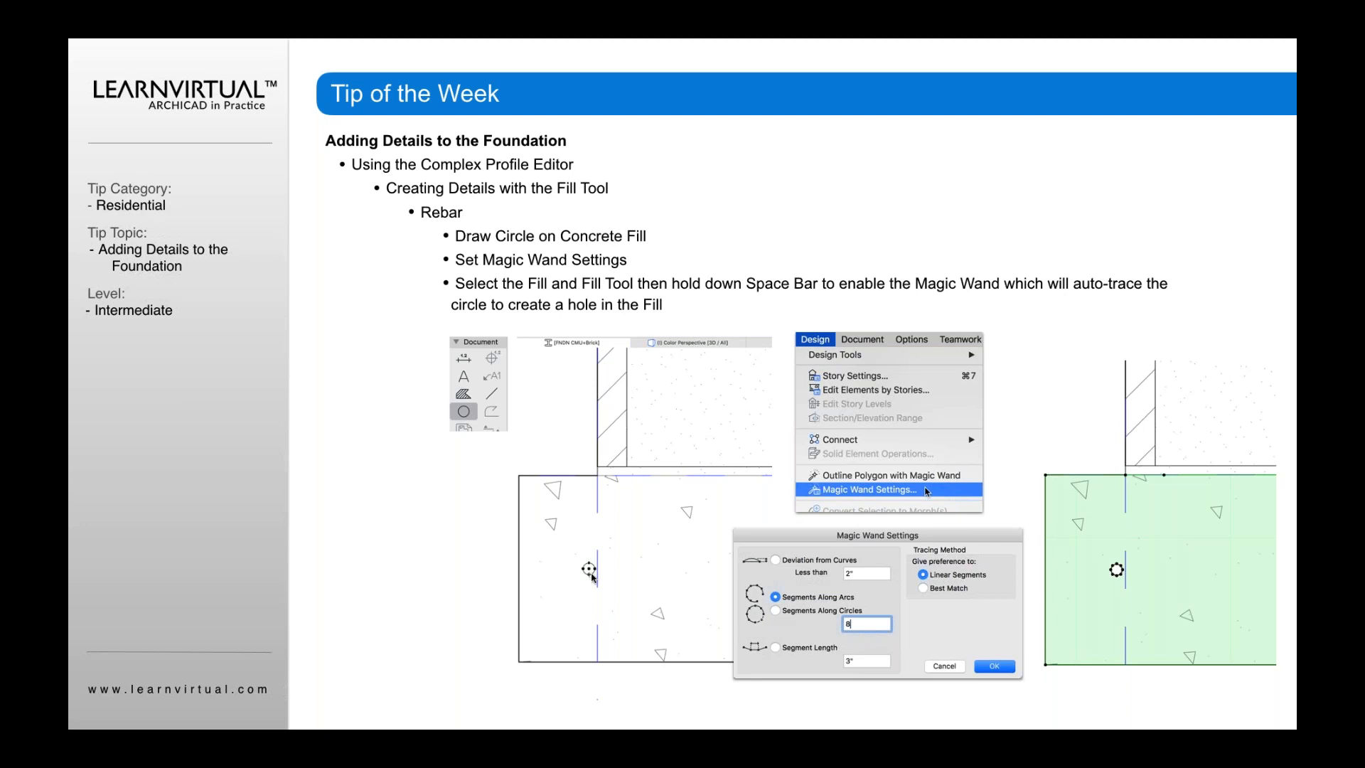
mouse_move(588, 577)
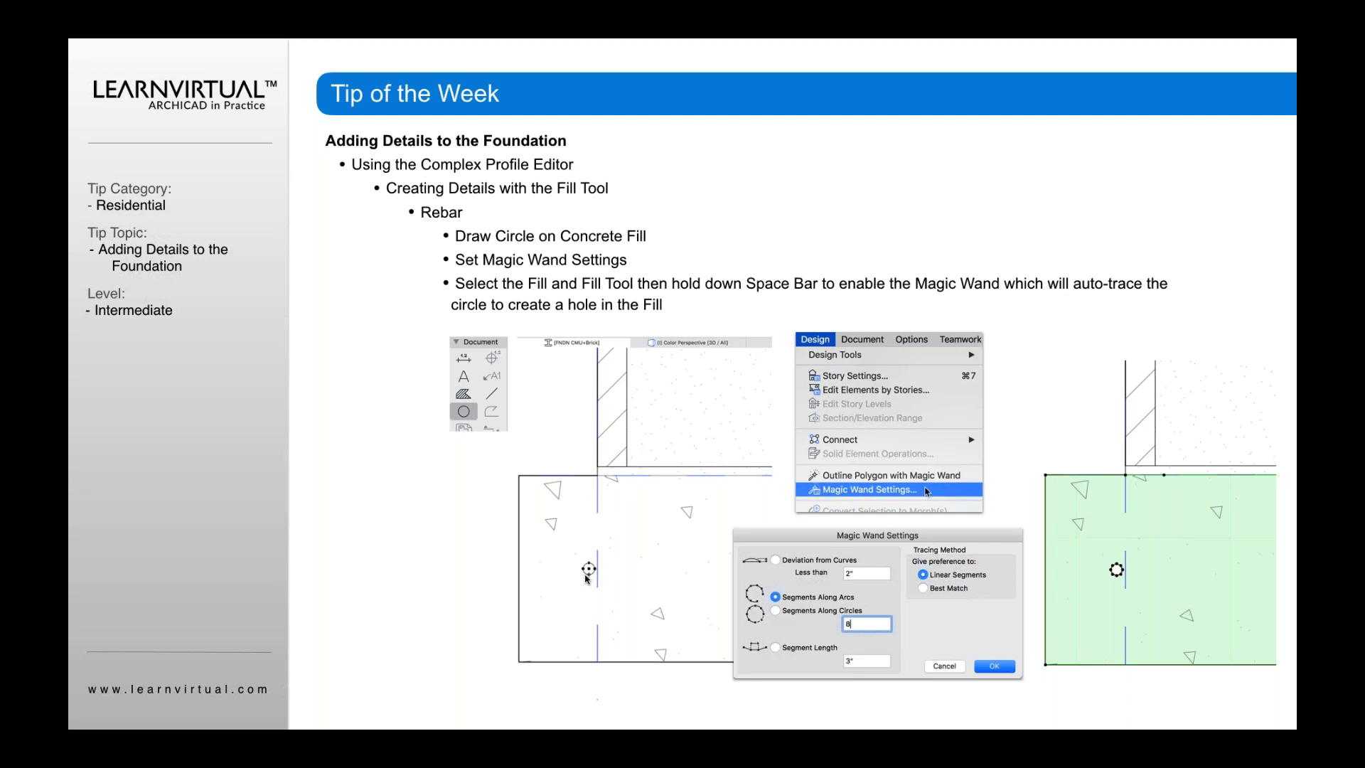
mouse_move(598, 578)
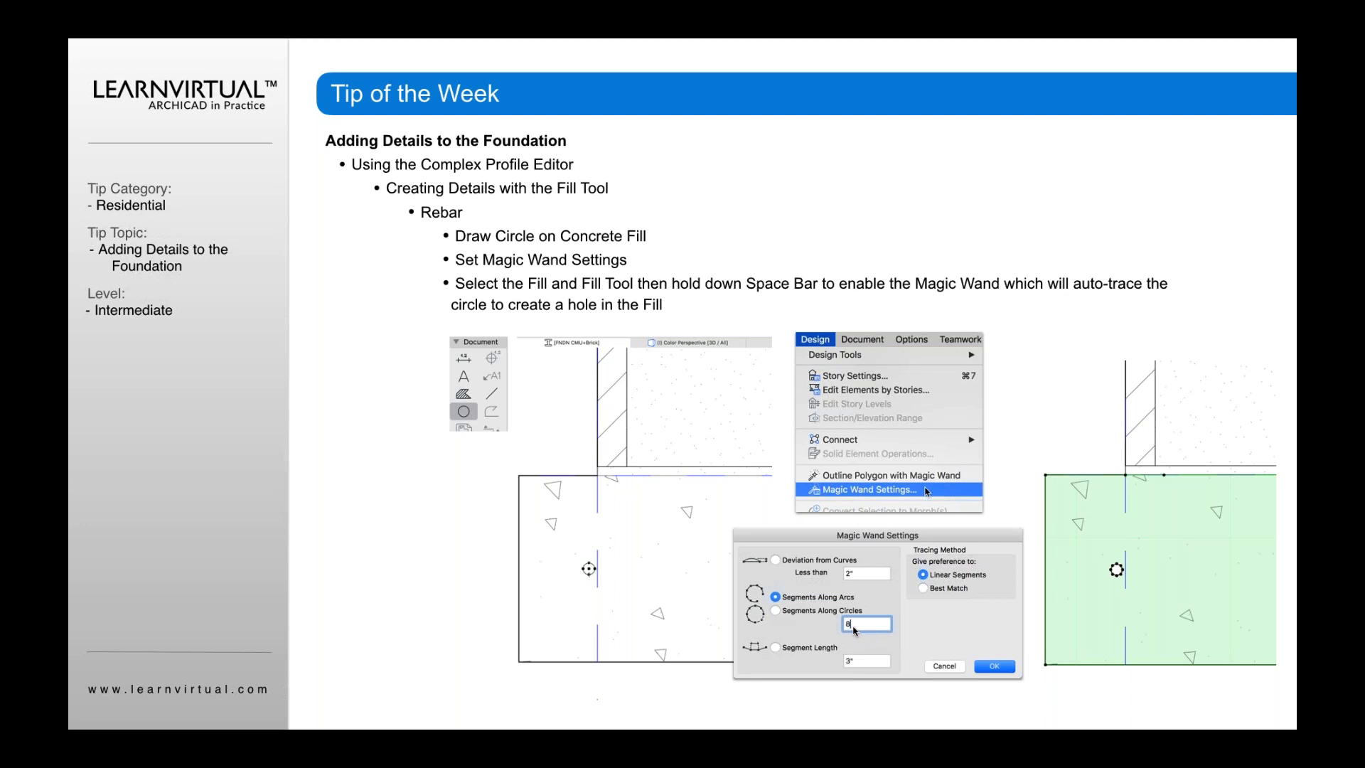
mouse_move(819, 626)
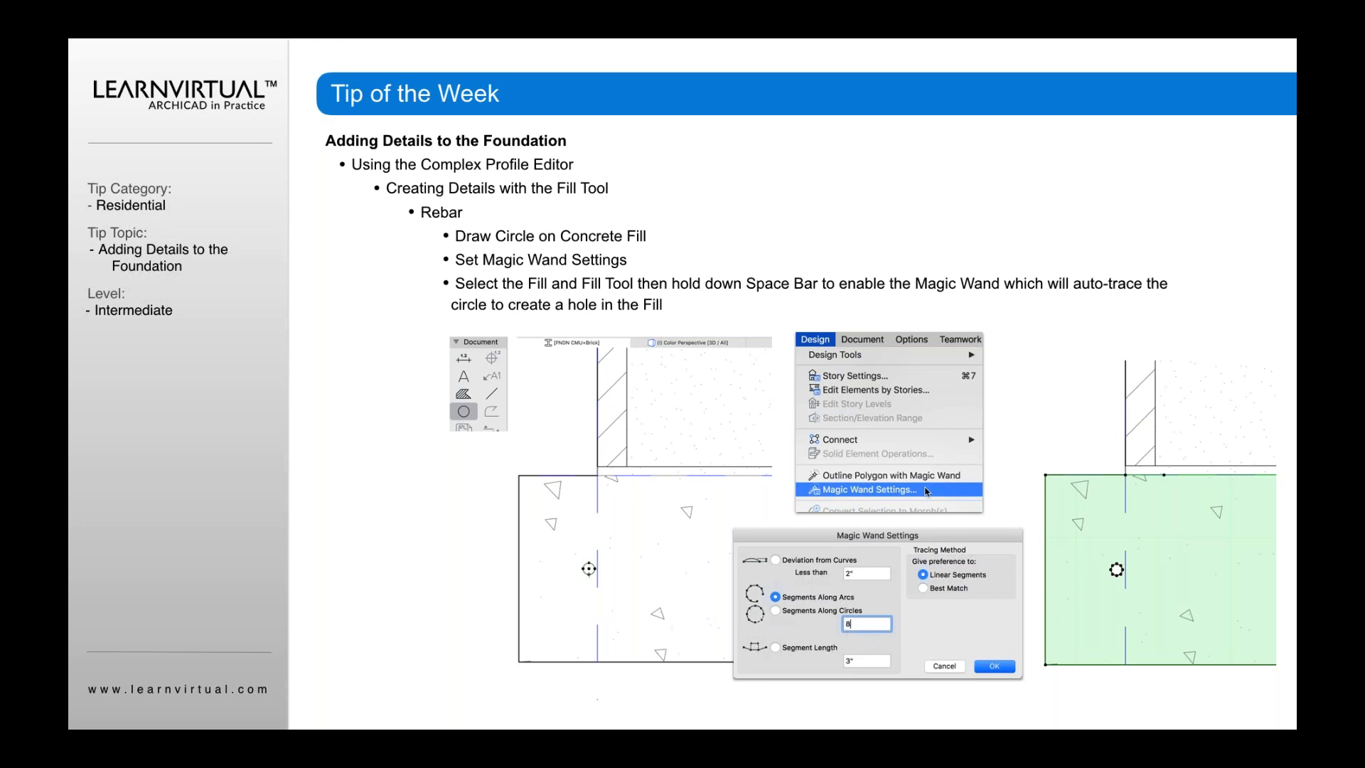
mouse_move(1115, 576)
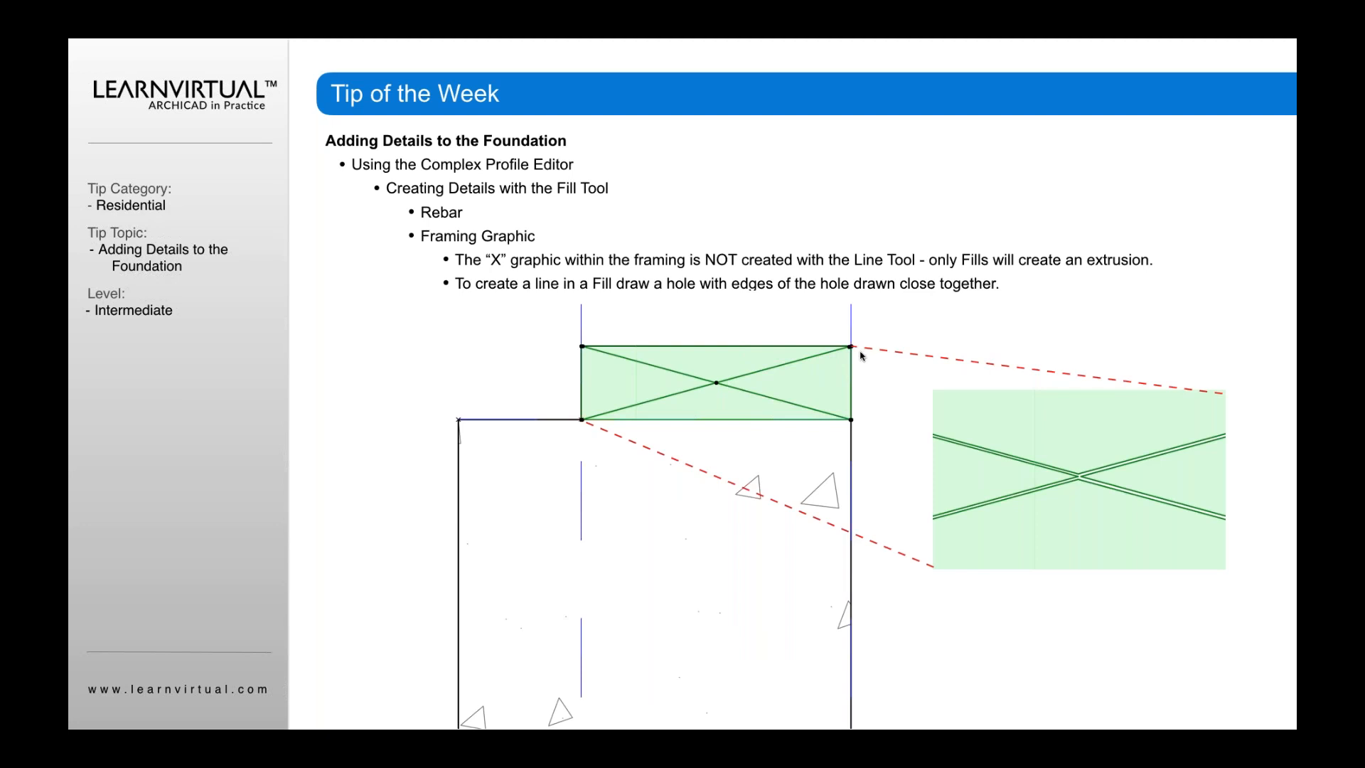
mouse_move(720, 404)
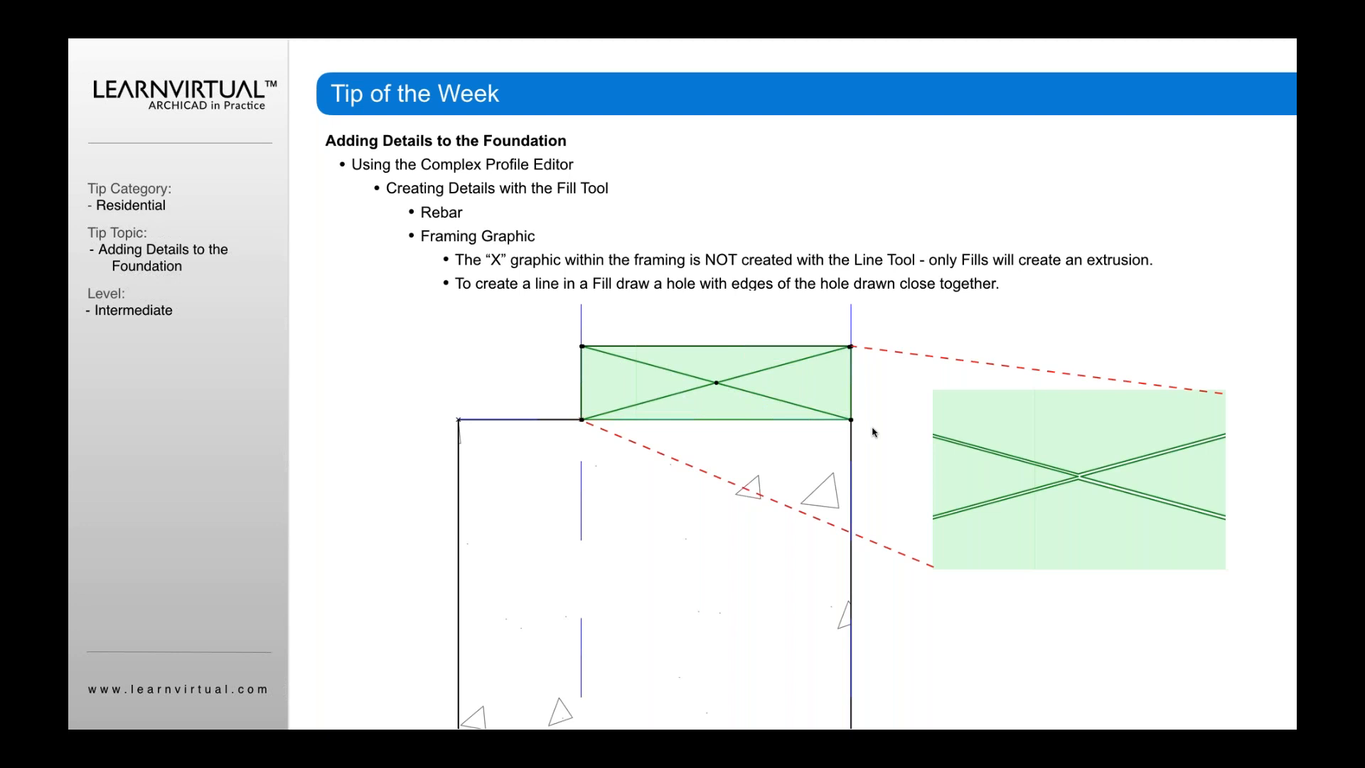
mouse_move(611, 406)
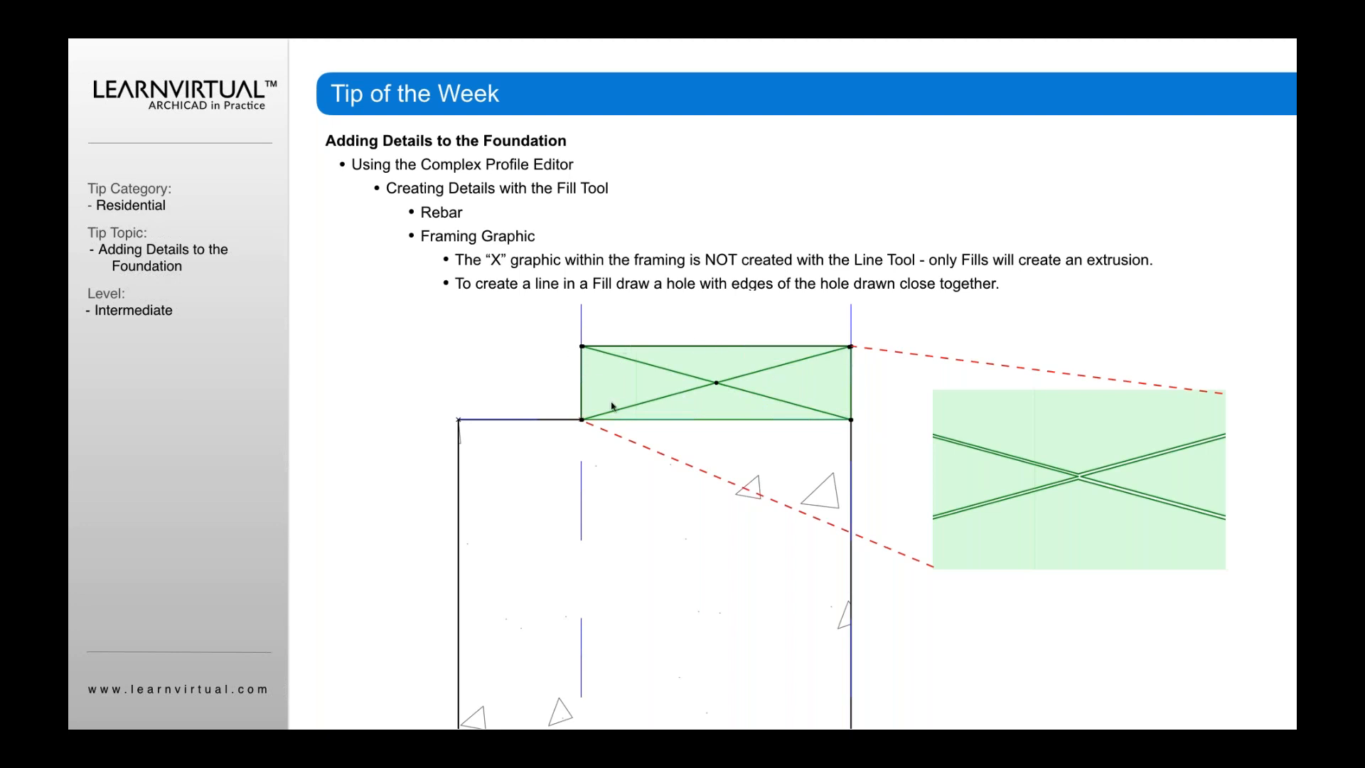
mouse_move(582, 440)
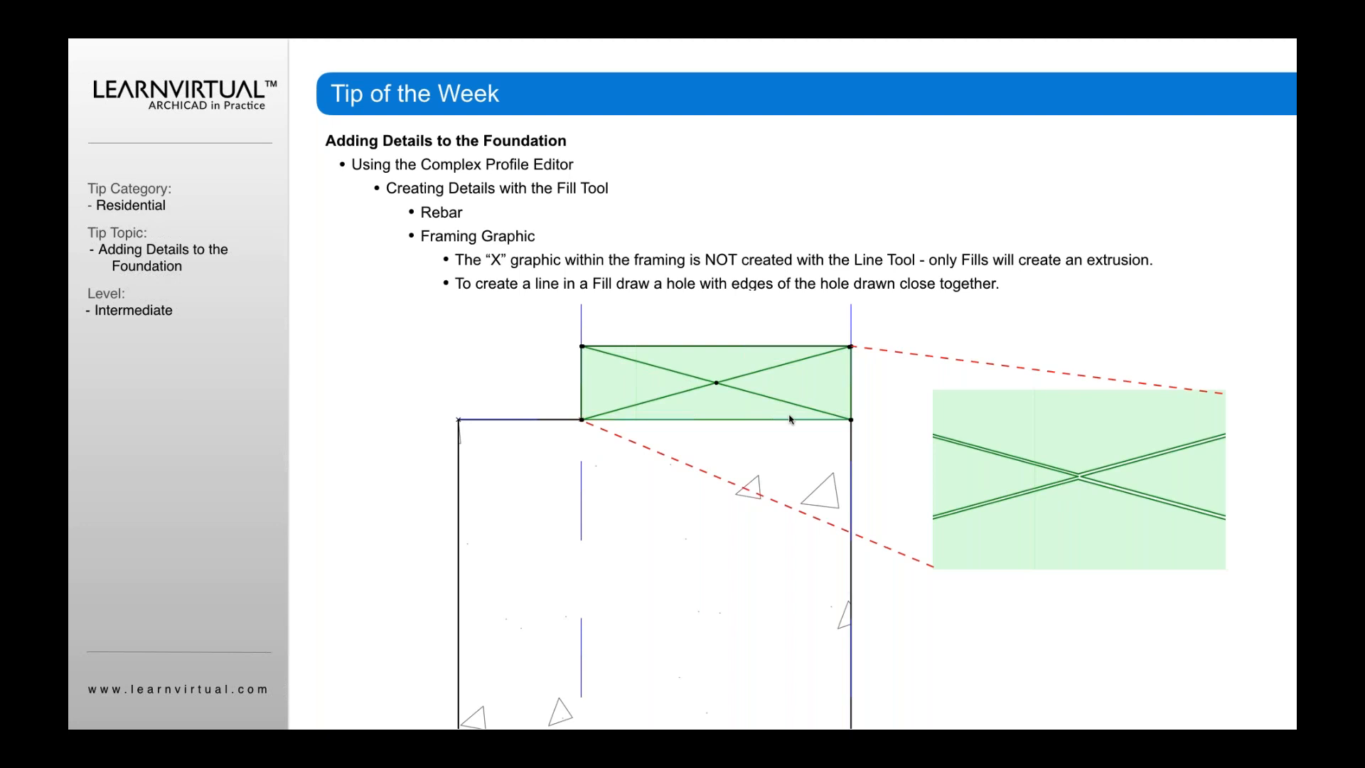
mouse_move(1153, 496)
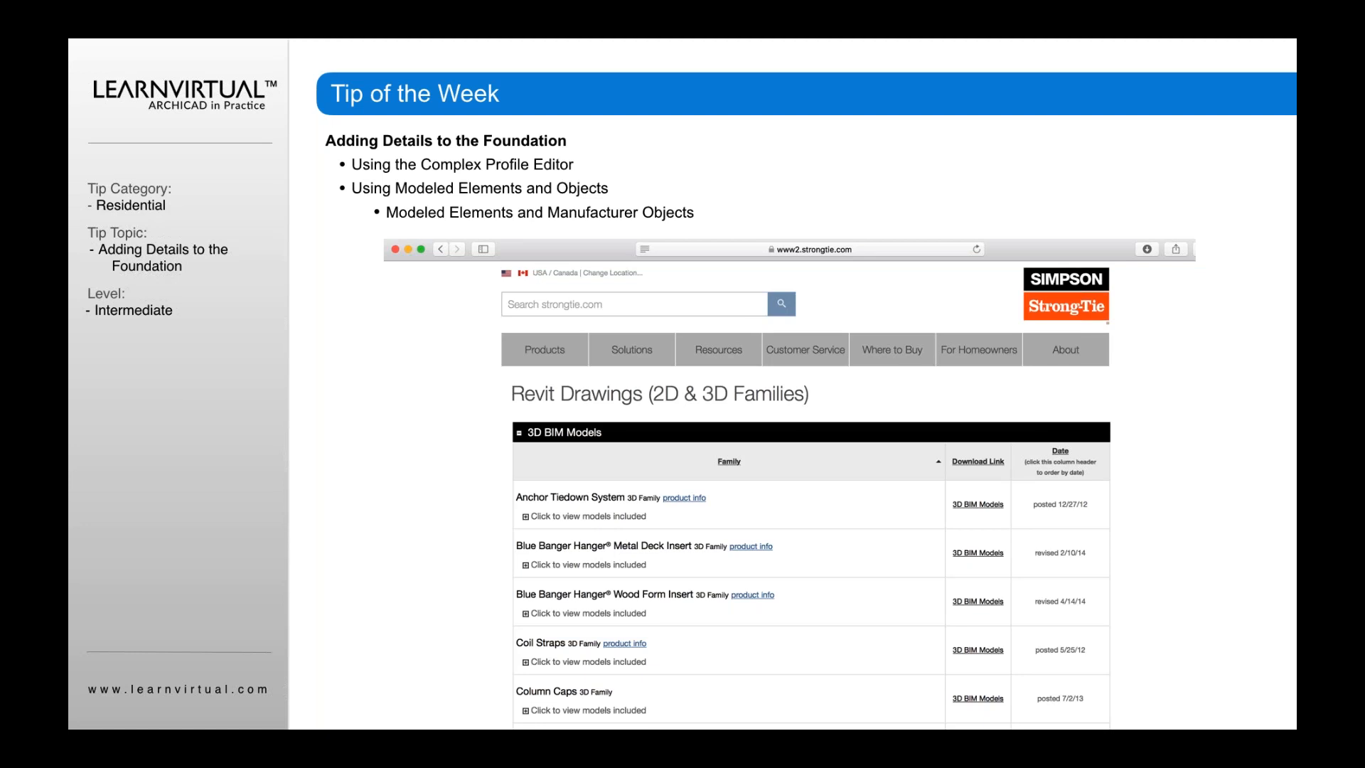
mouse_move(971, 603)
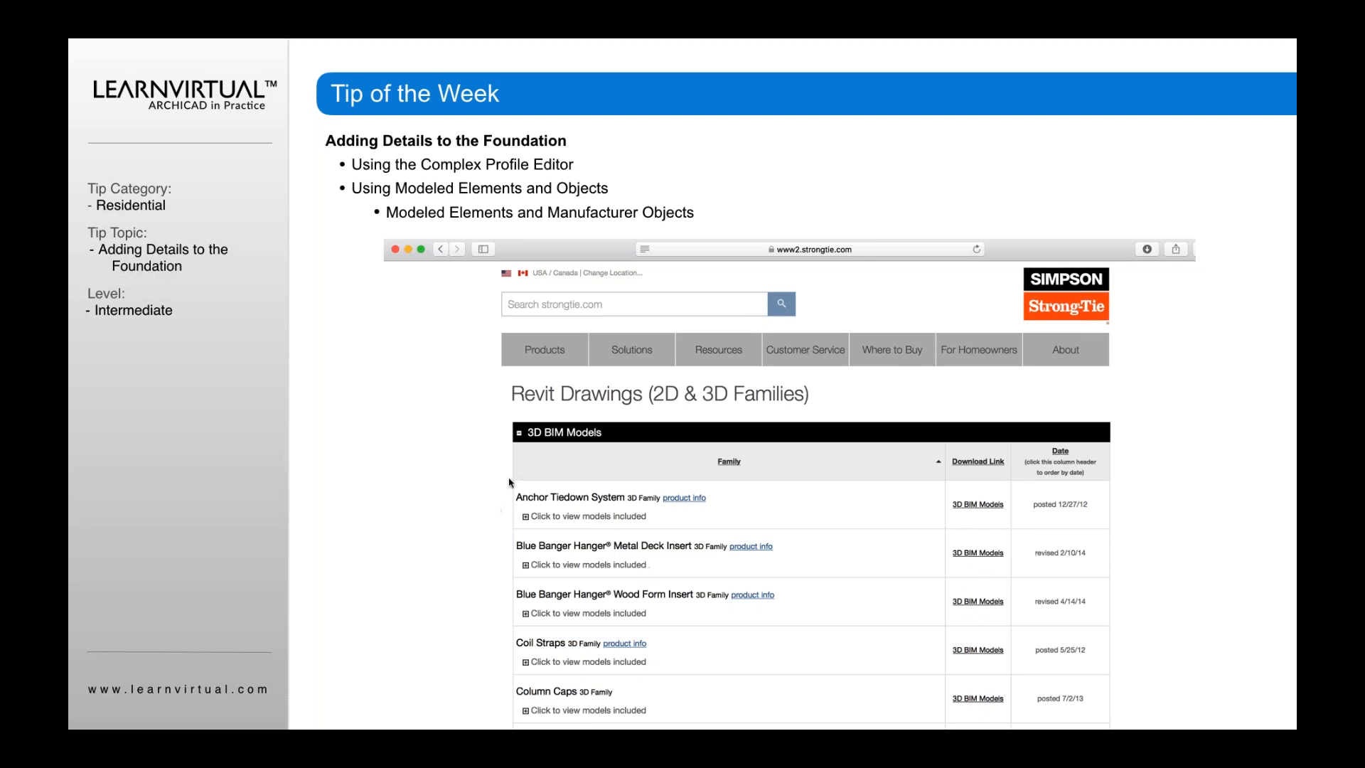
mouse_move(1083, 359)
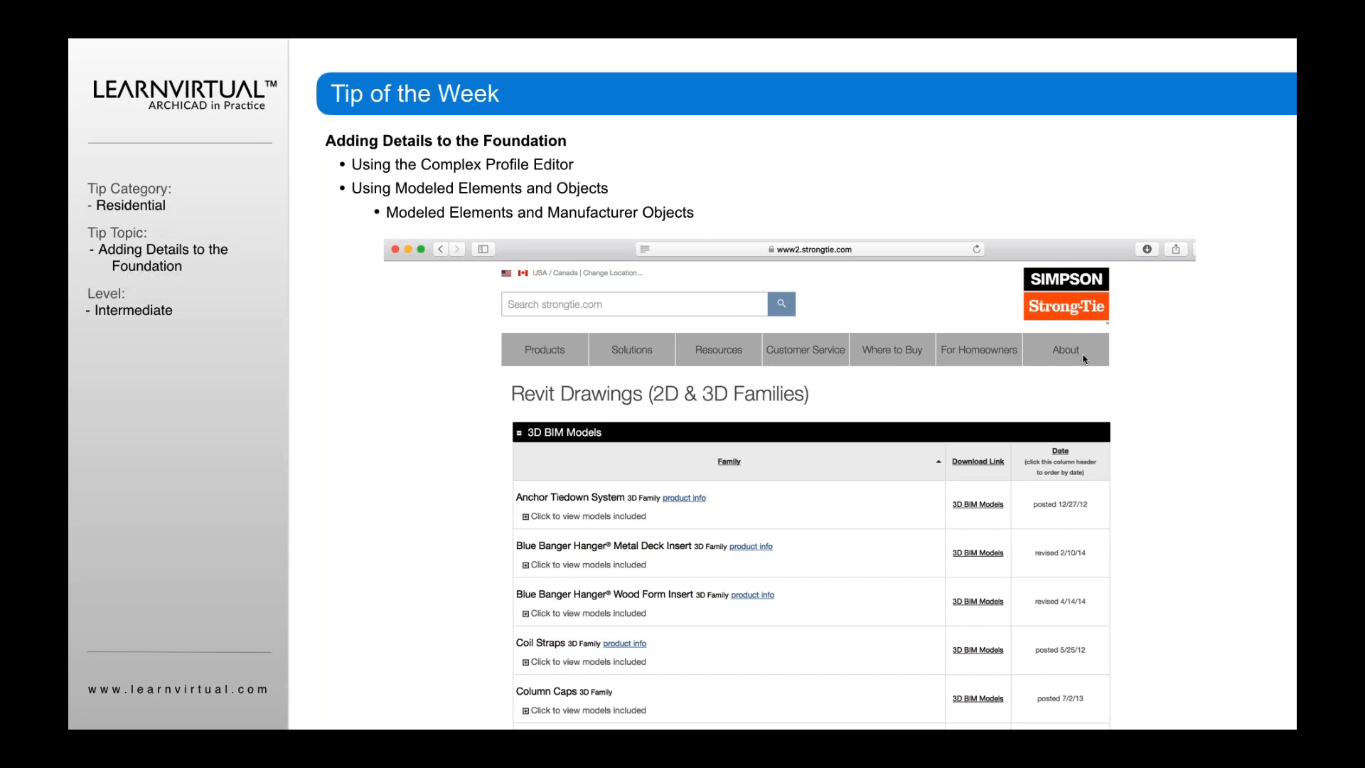
mouse_move(1117, 453)
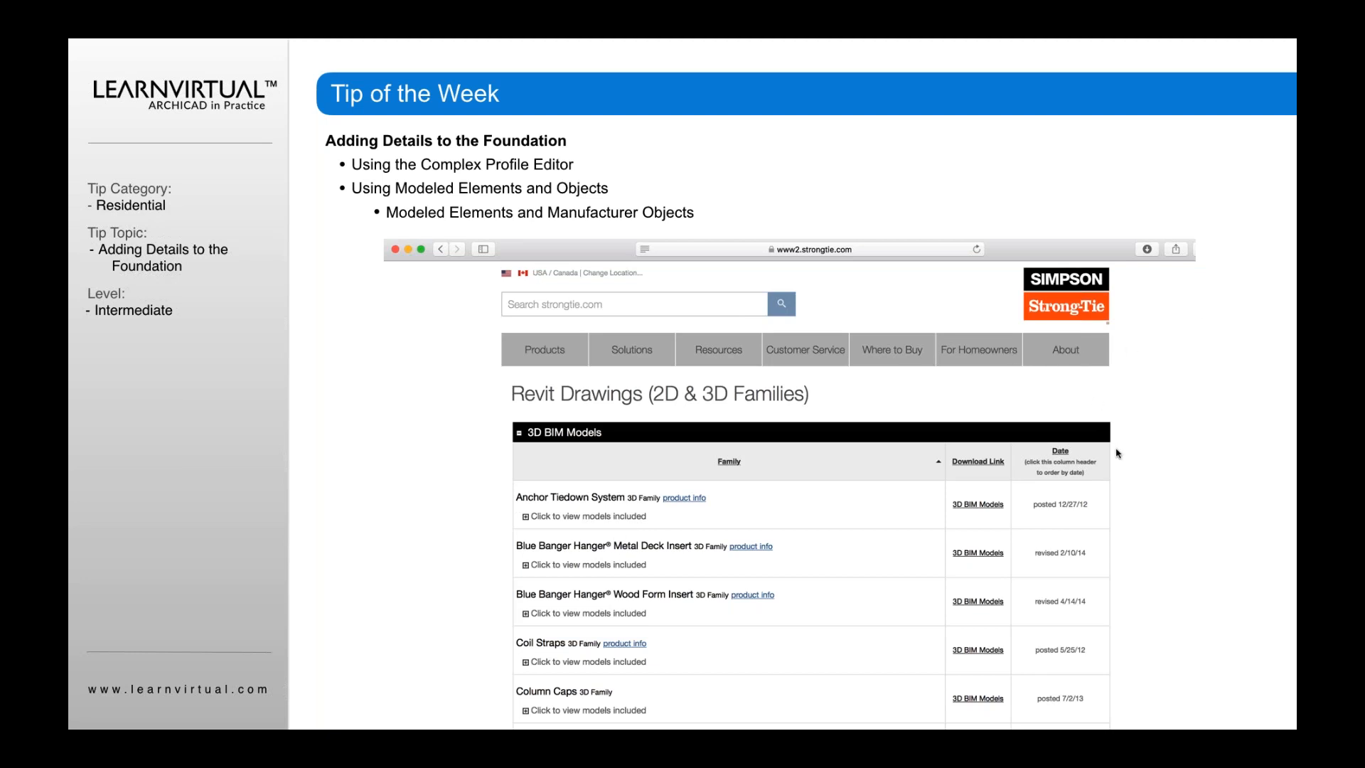
mouse_move(987, 637)
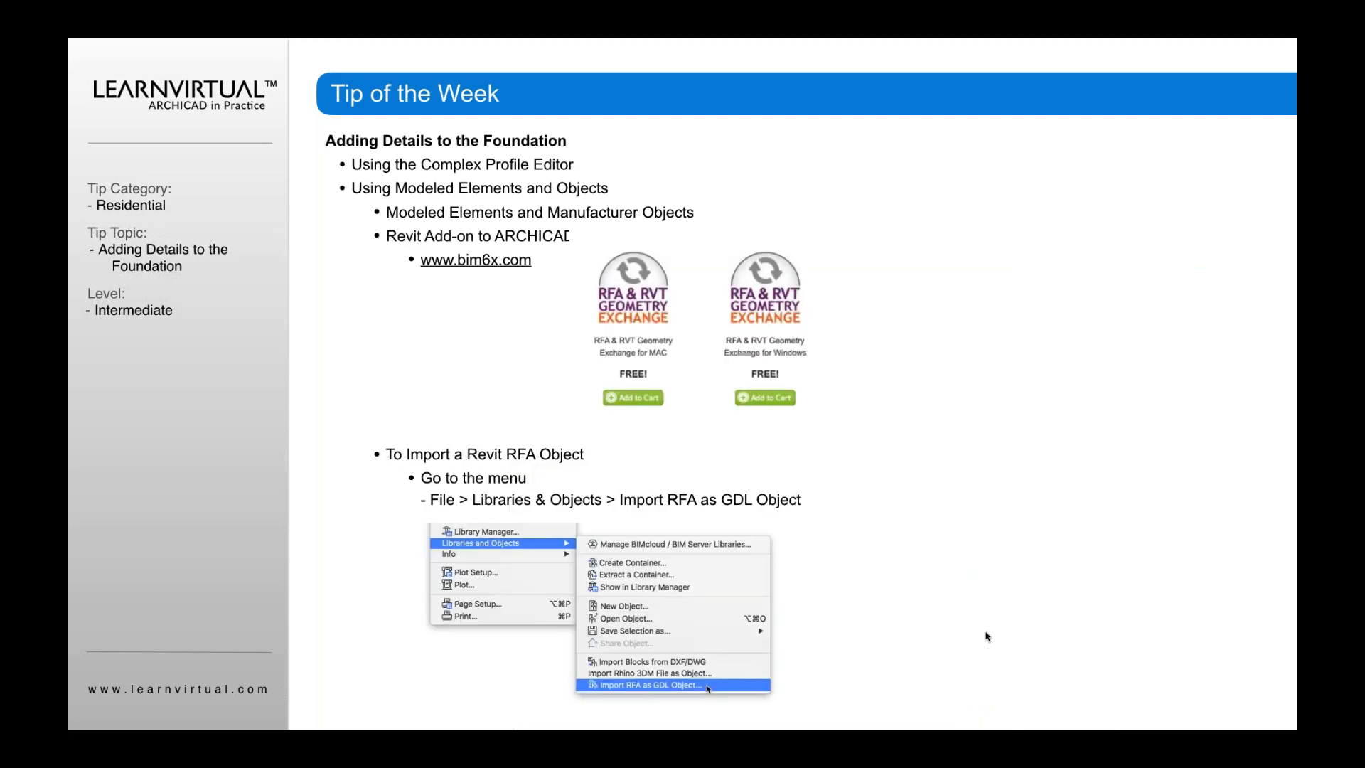
mouse_move(605, 385)
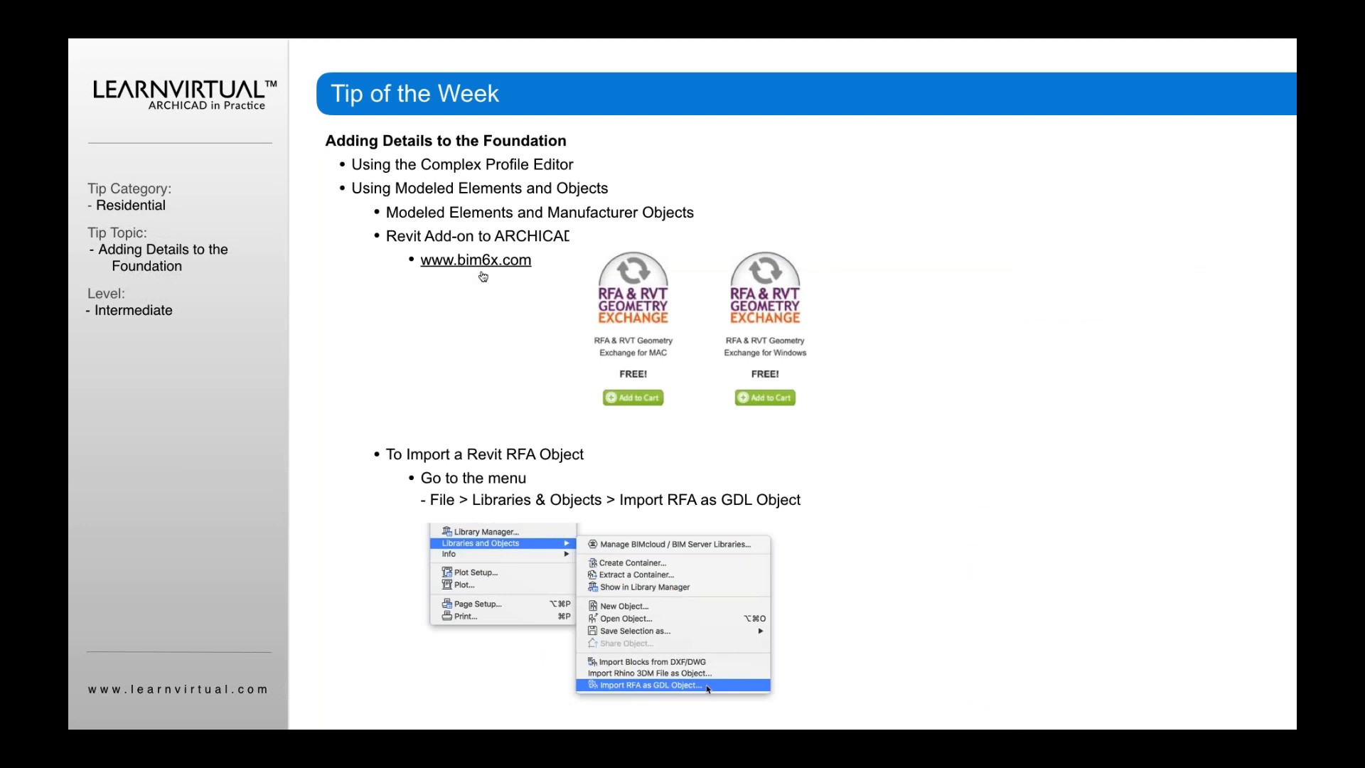
mouse_move(668, 394)
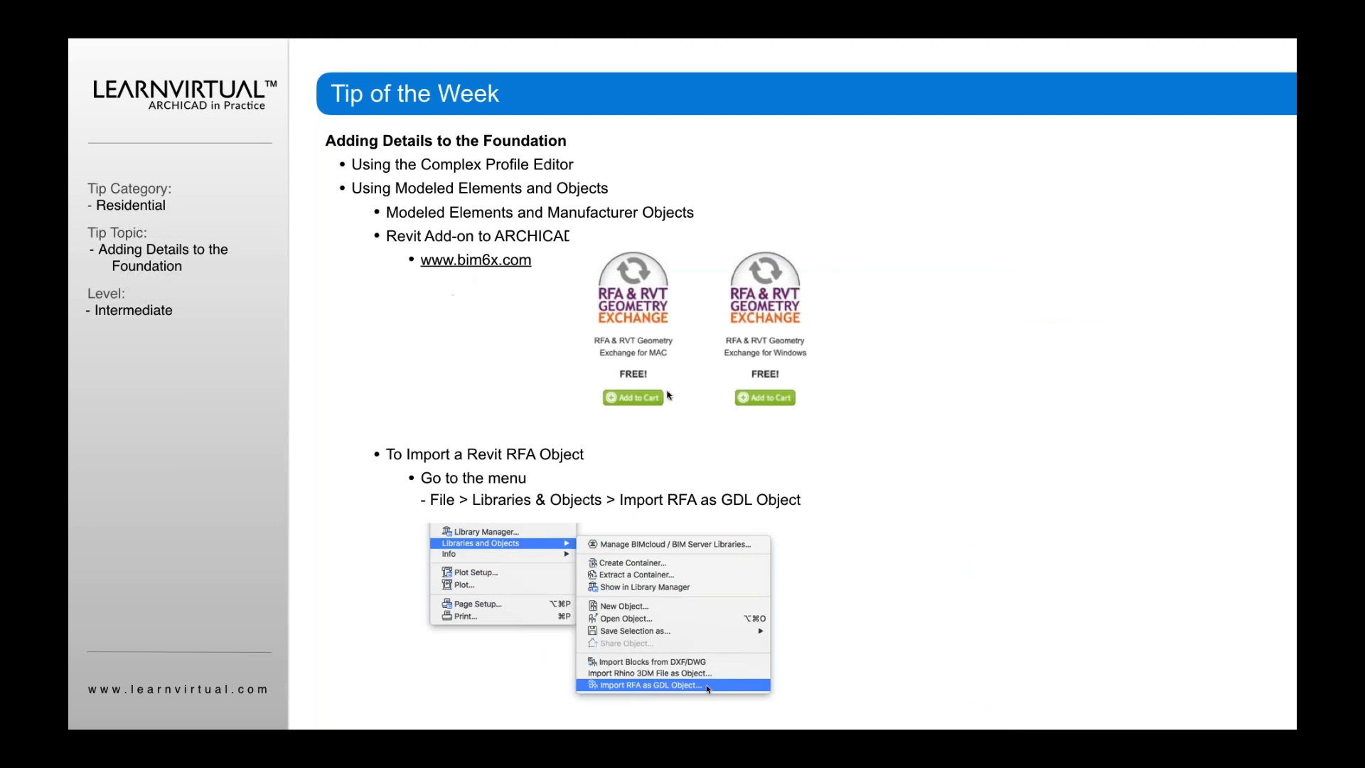
mouse_move(665, 300)
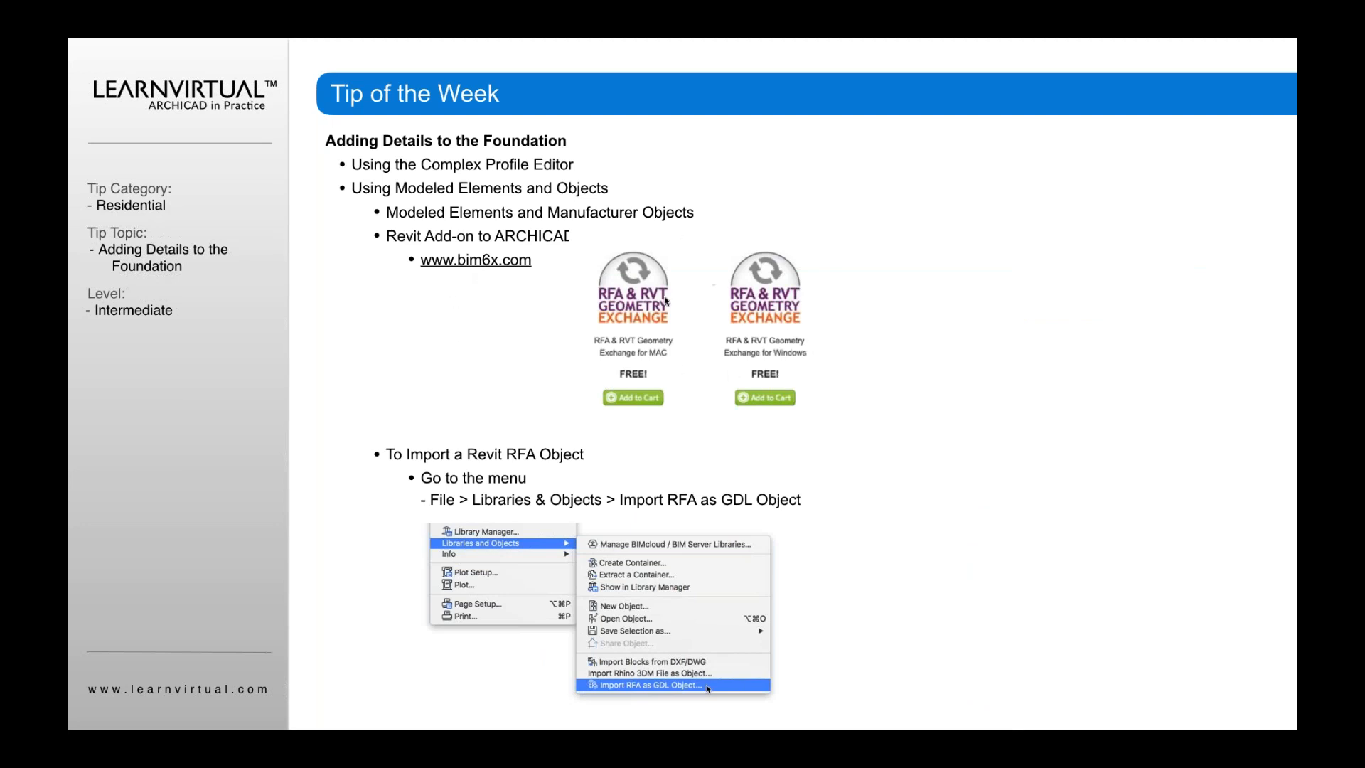
mouse_move(702, 356)
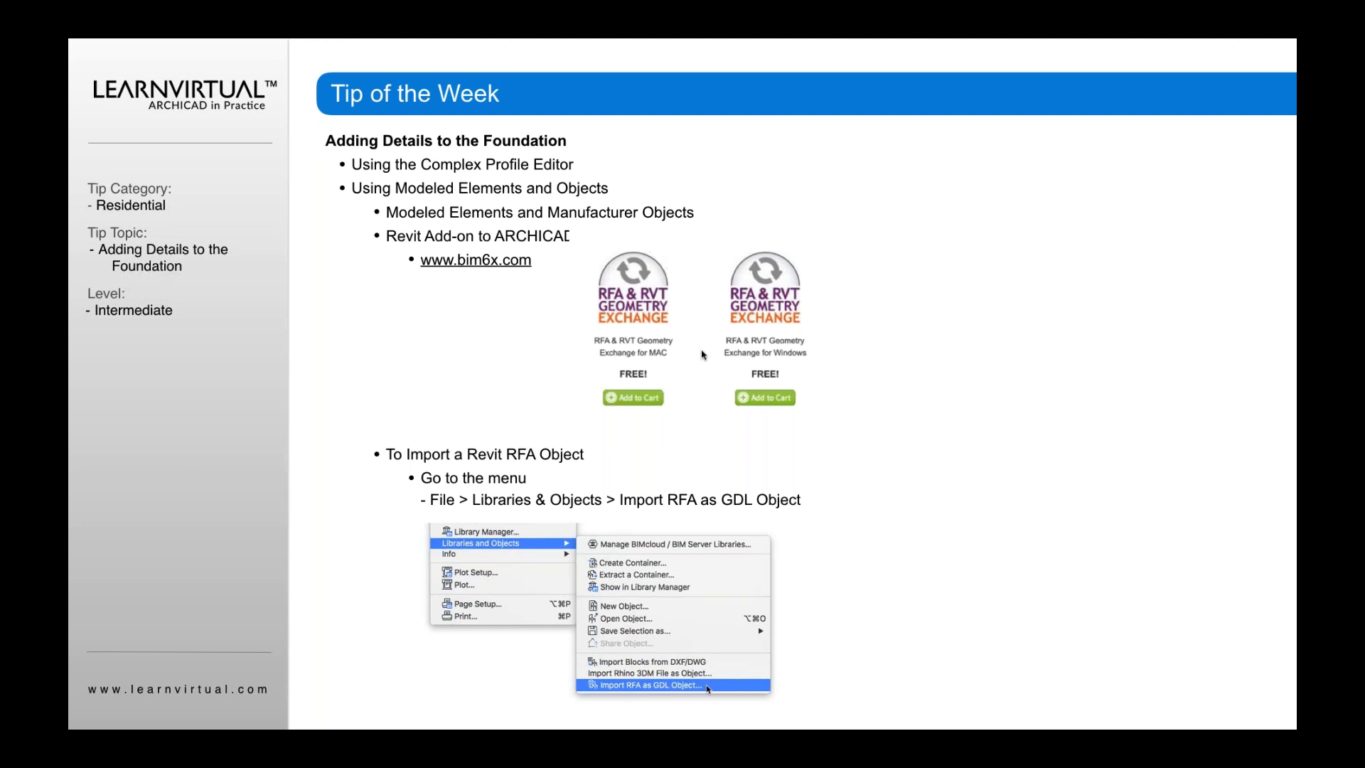
mouse_move(629, 348)
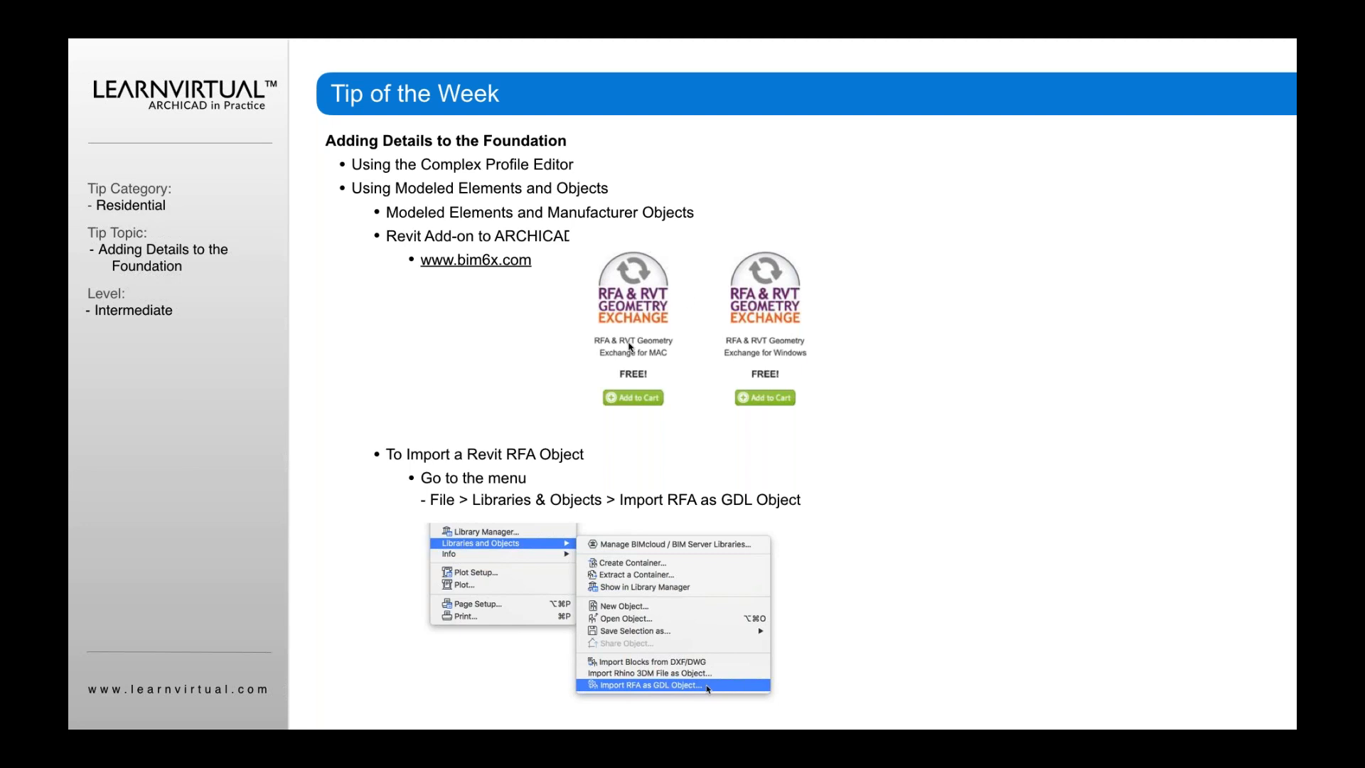
mouse_move(630, 344)
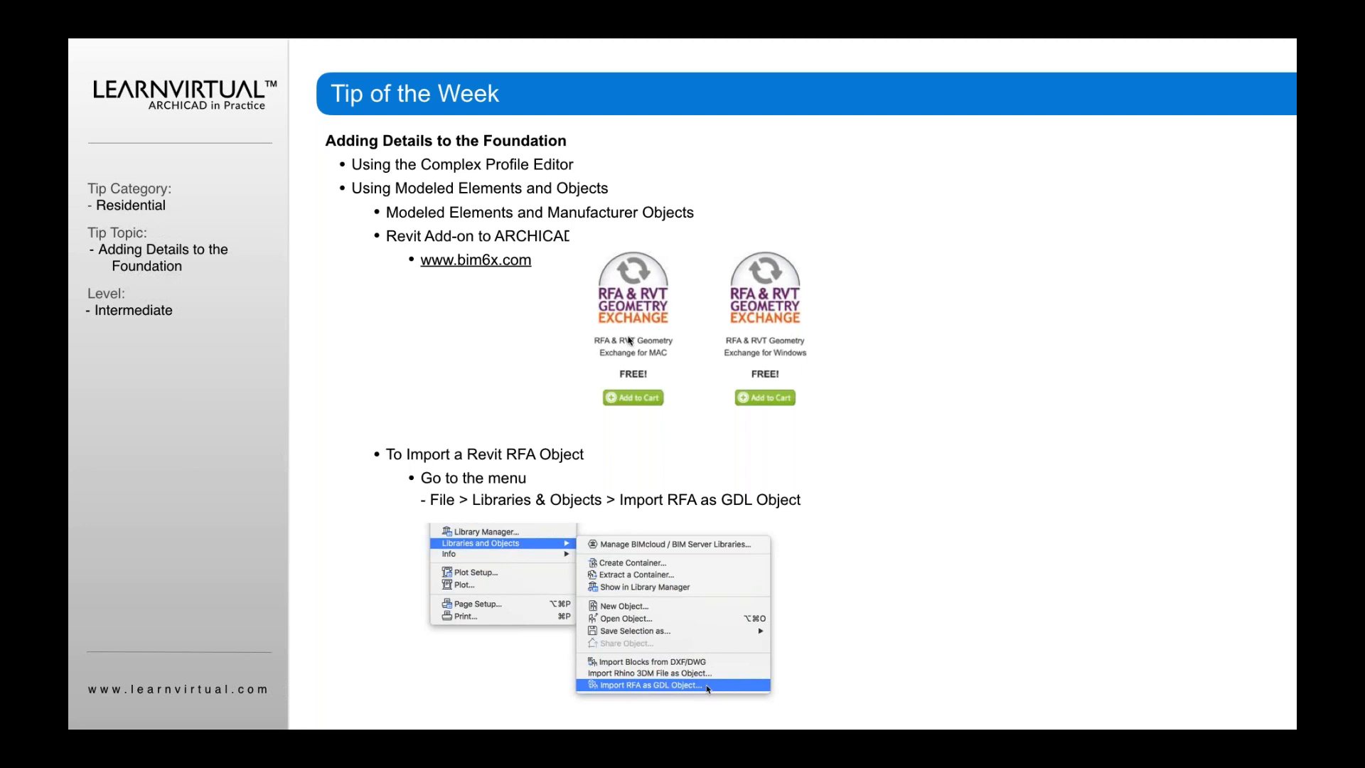
mouse_move(517, 316)
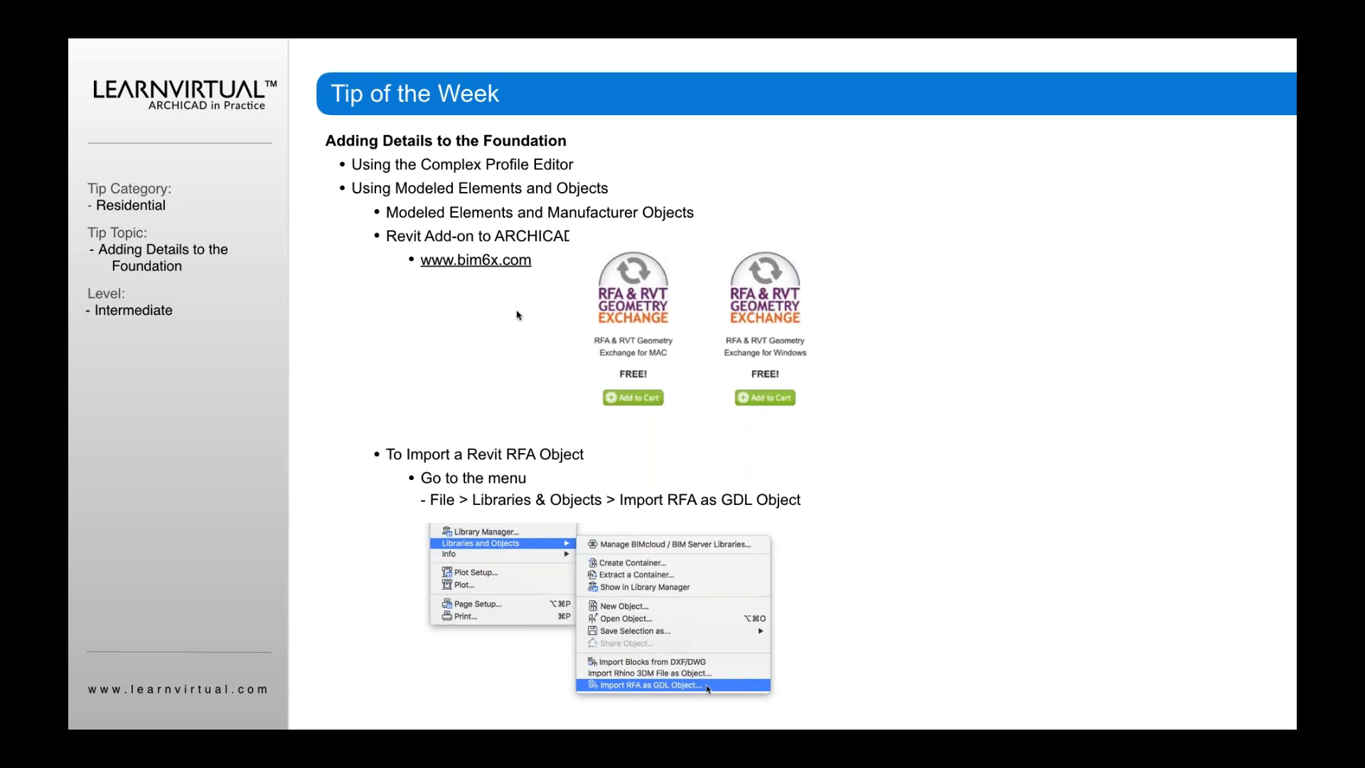
mouse_move(573, 342)
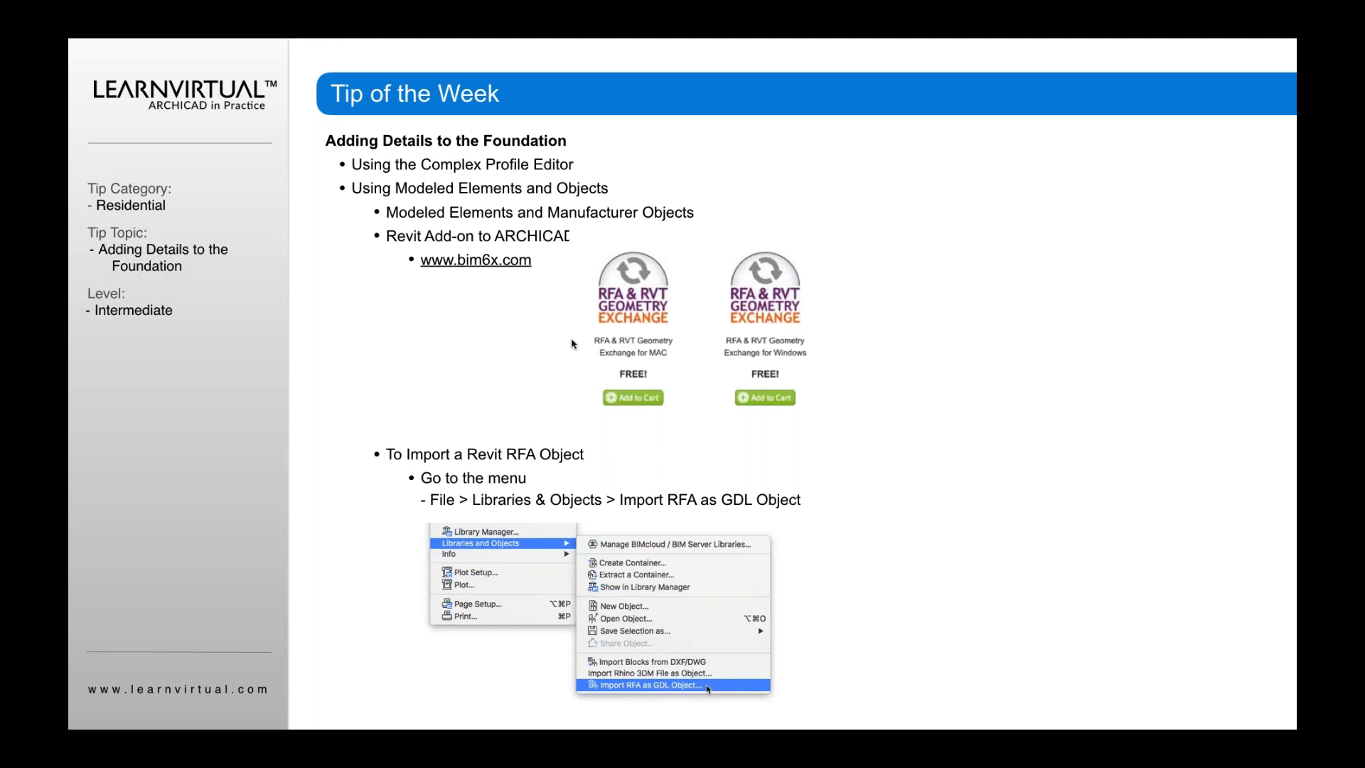
mouse_move(586, 347)
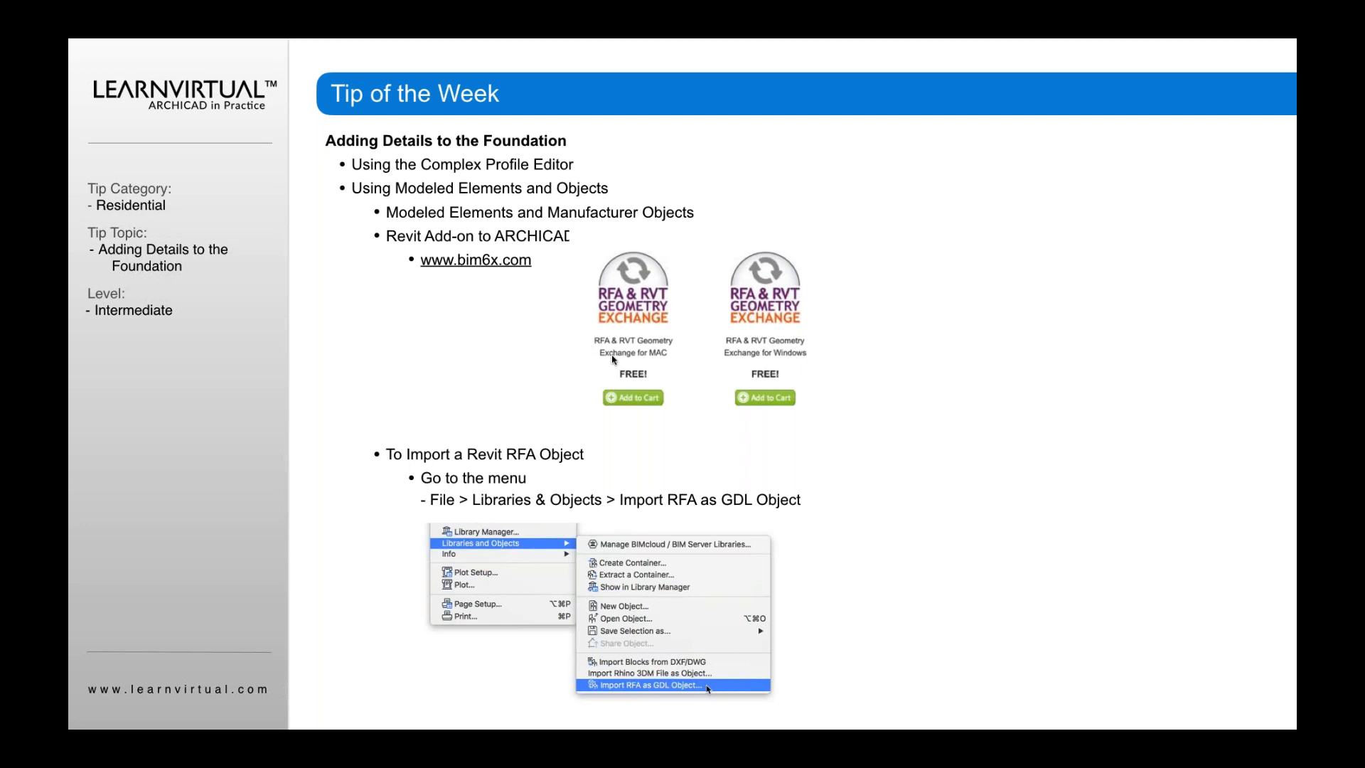
mouse_move(526, 517)
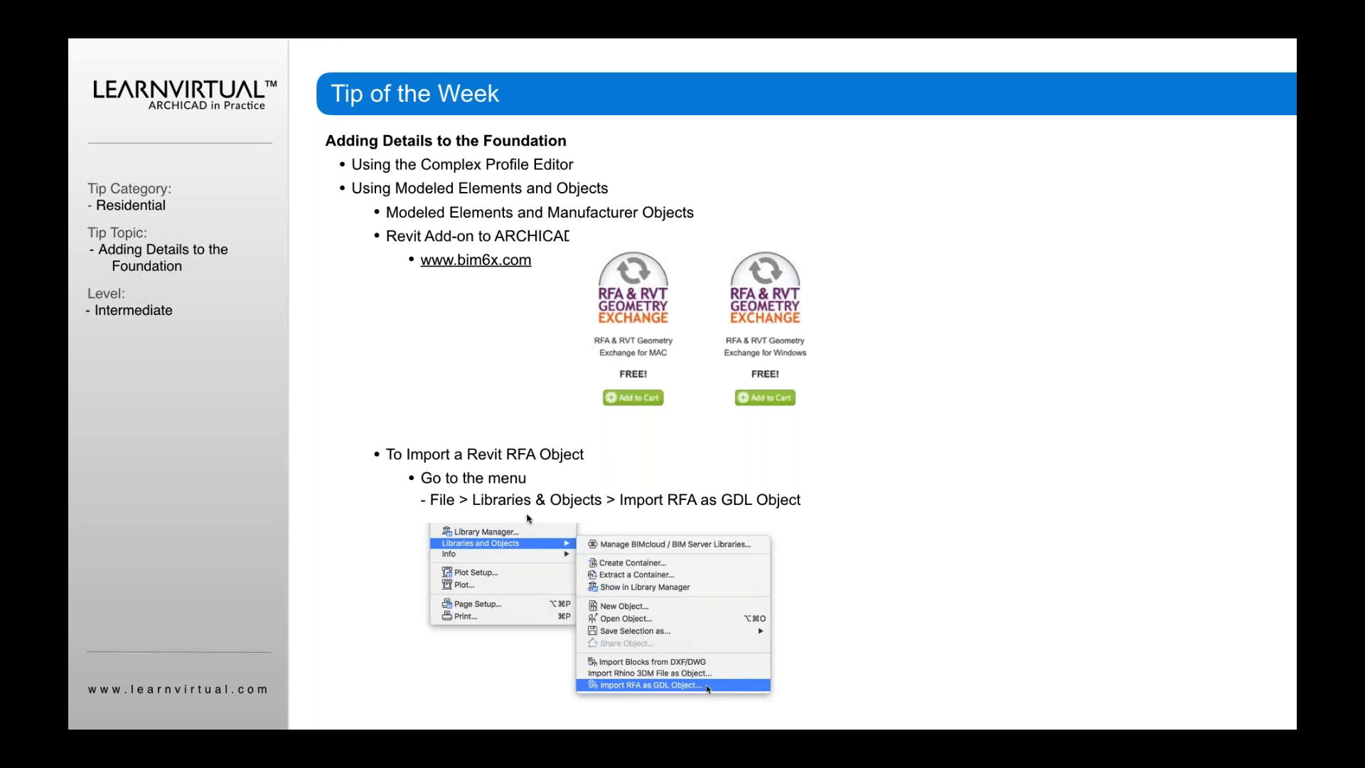
mouse_move(493, 597)
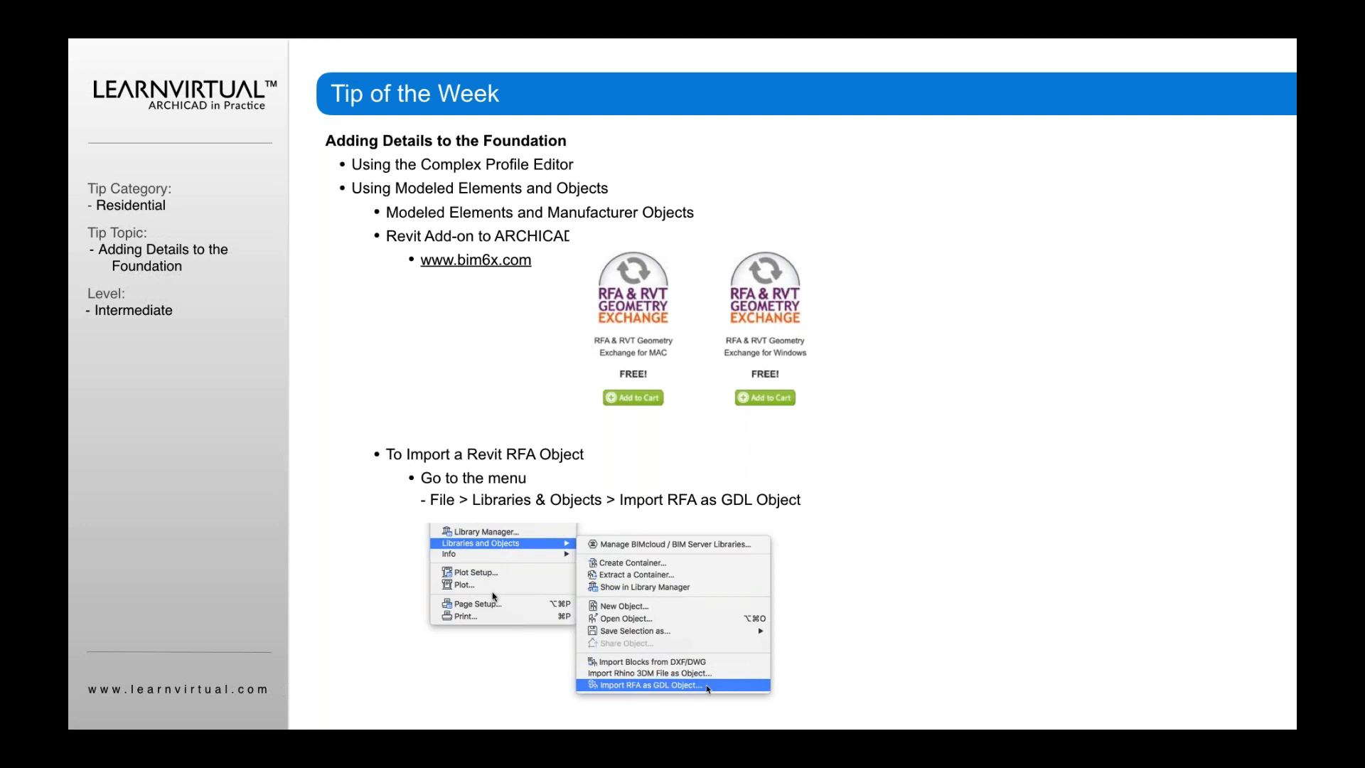
mouse_move(439, 437)
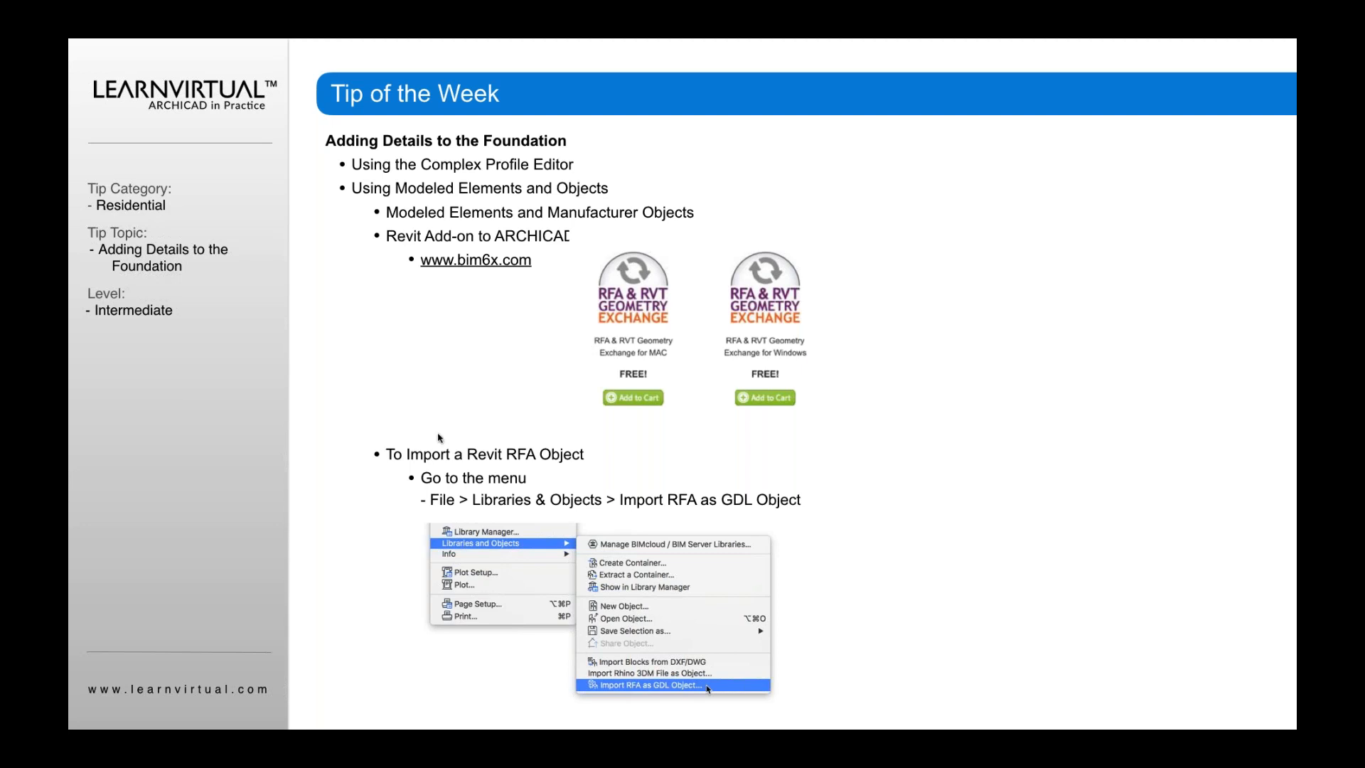
mouse_move(438, 506)
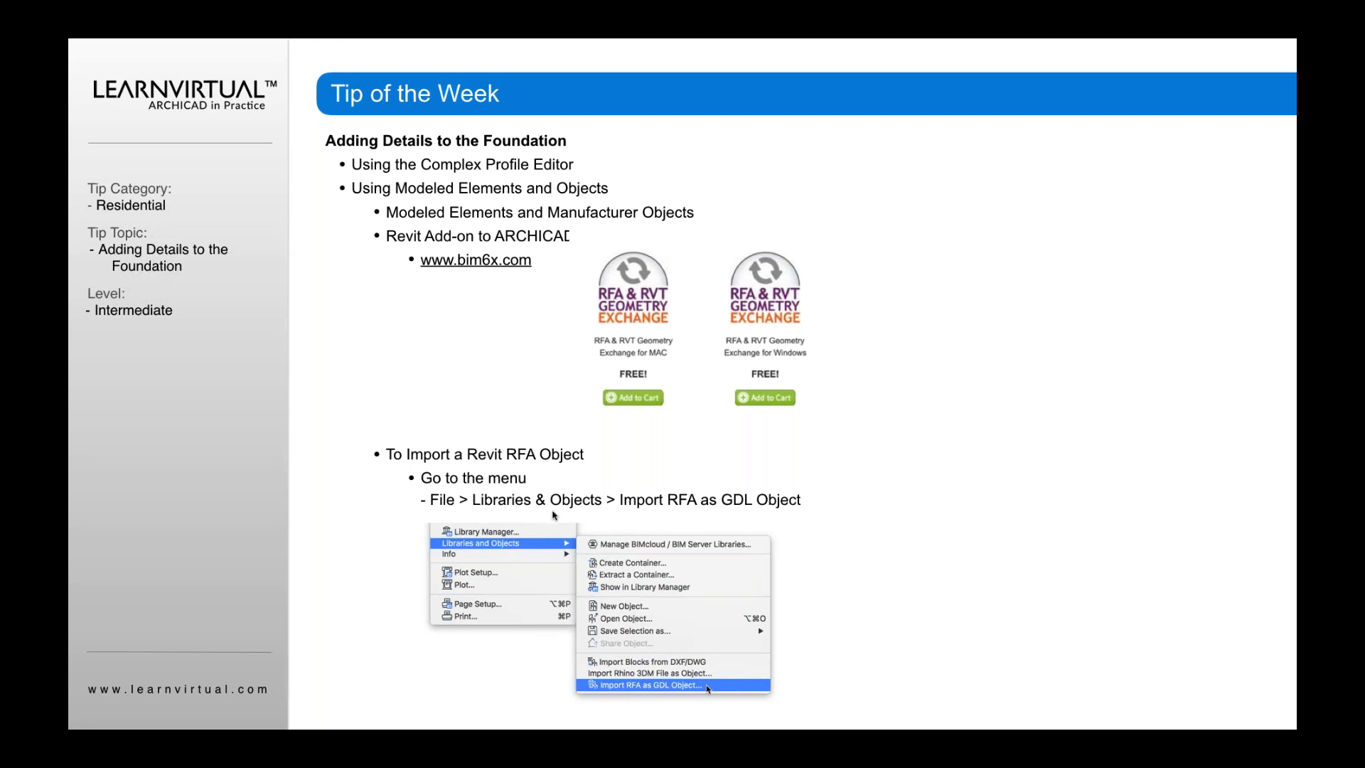
mouse_move(811, 528)
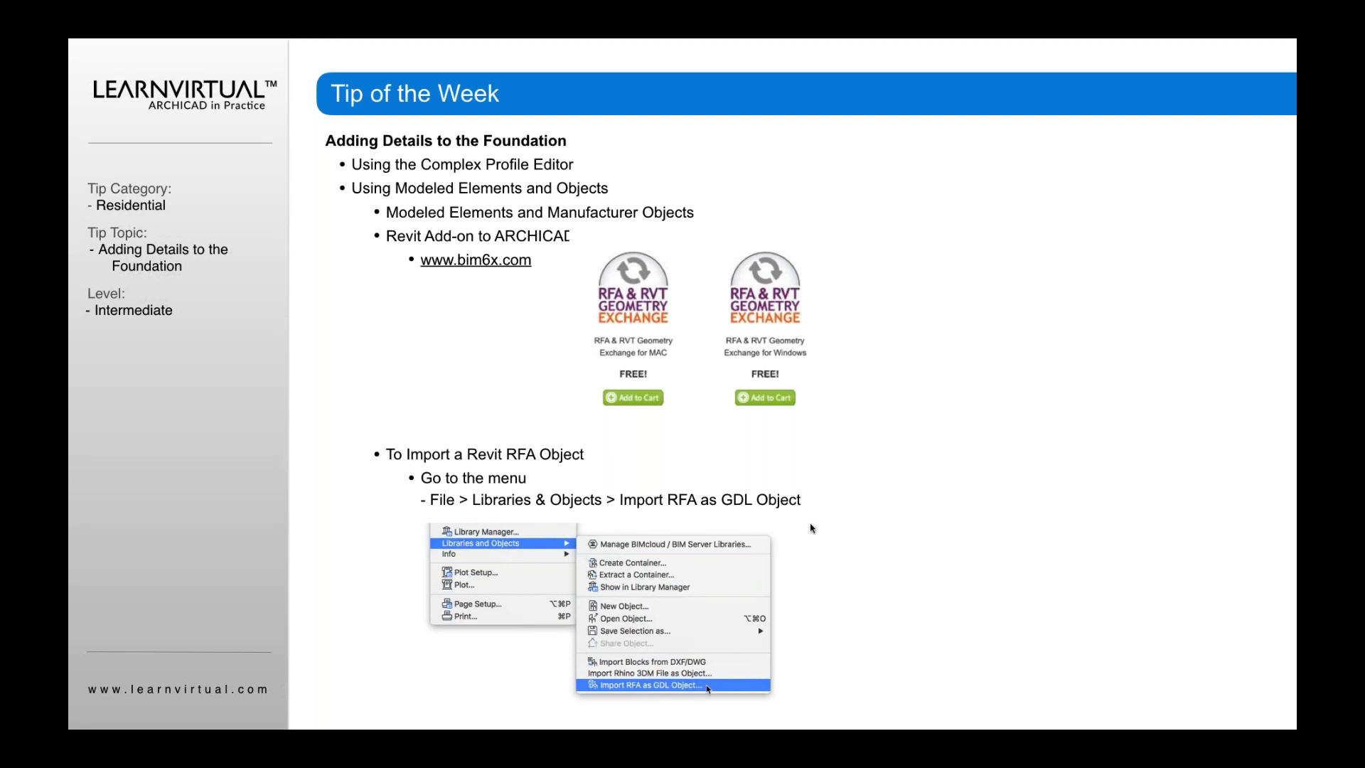